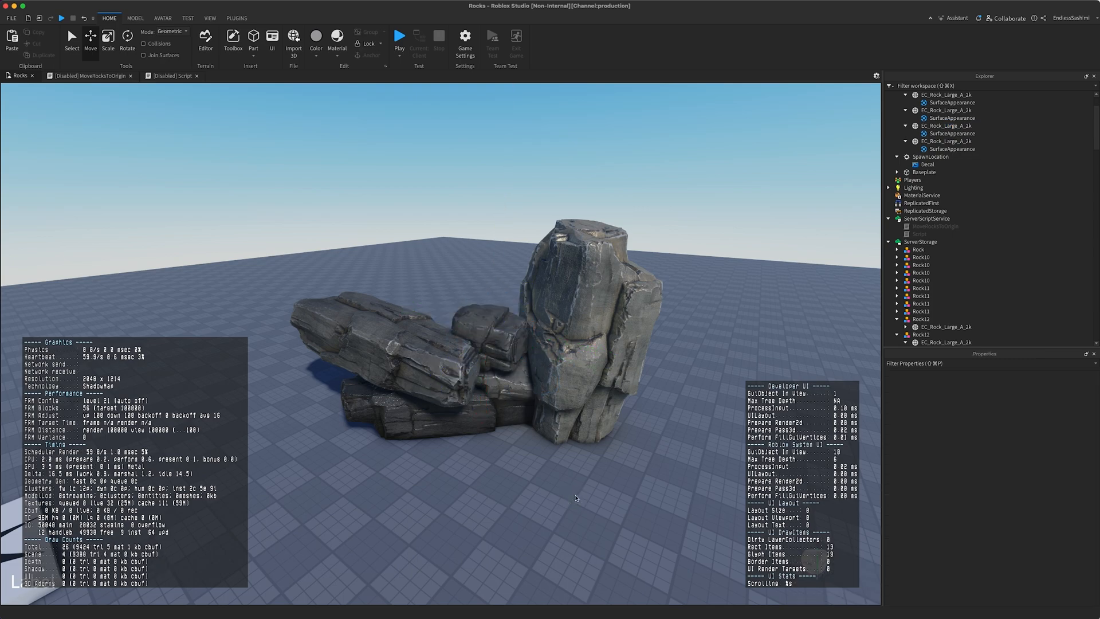
# - Play-test the rocks scene, then stop the test
pyautogui.click(400, 36)
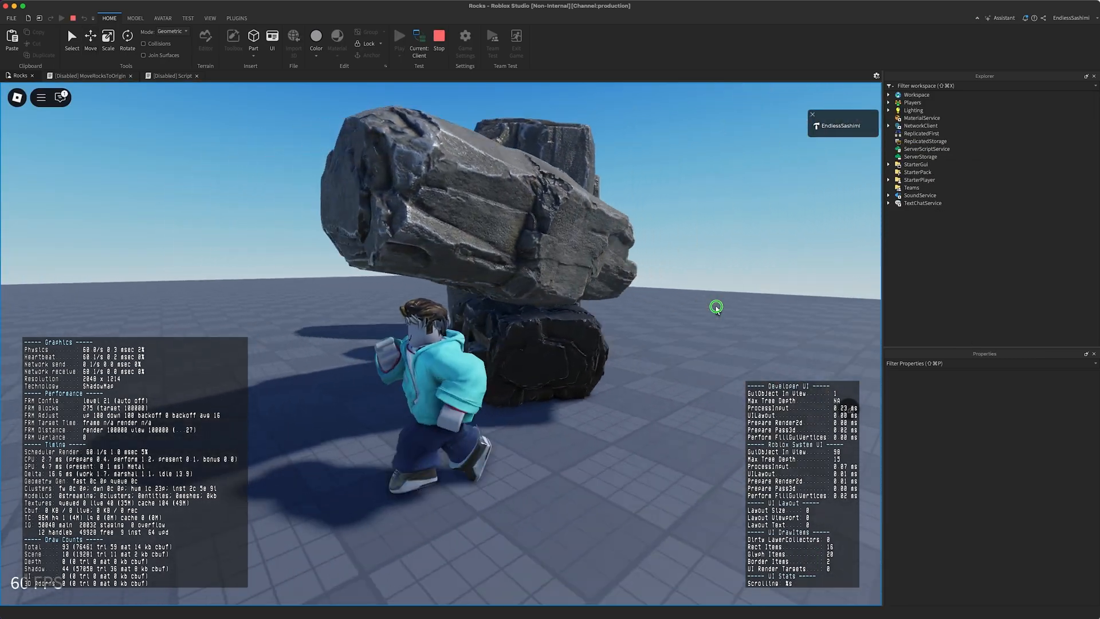
pyautogui.click(209, 18)
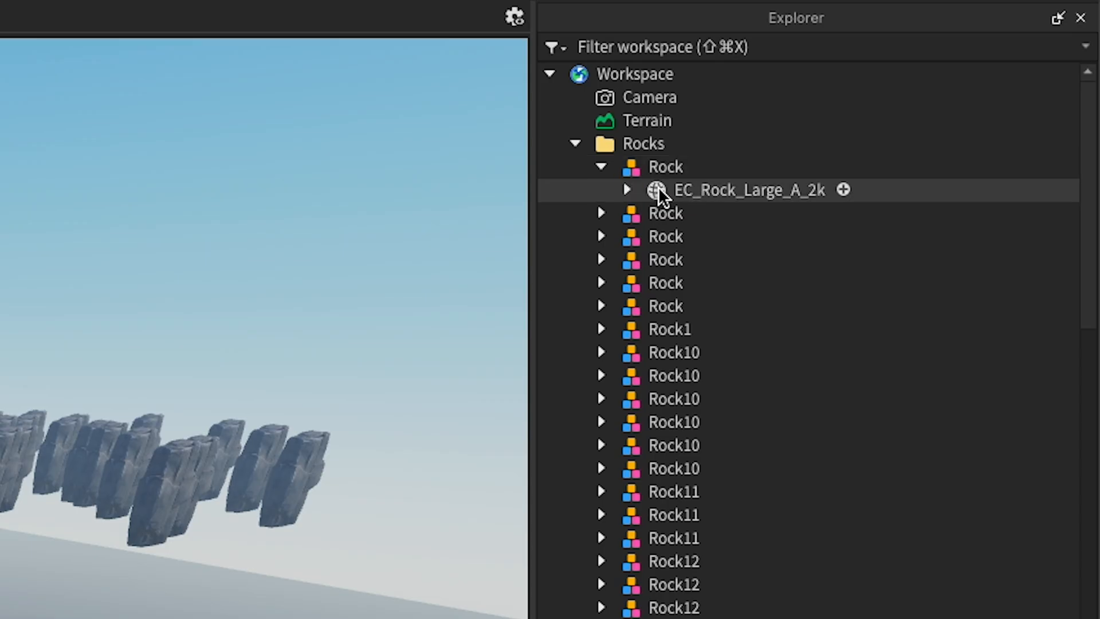
pyautogui.click(748, 190)
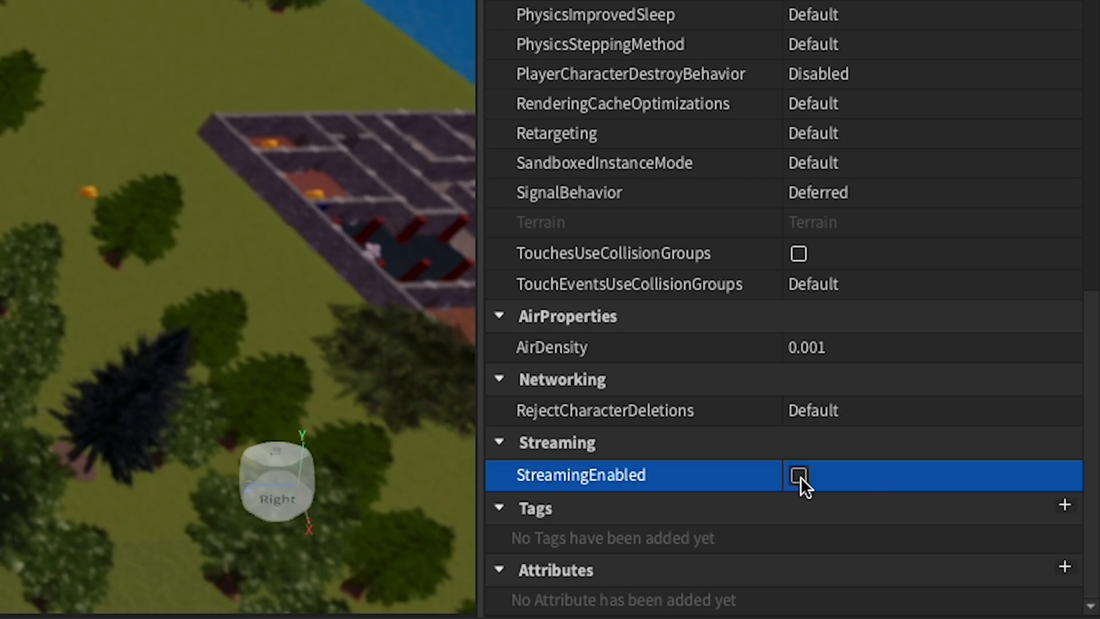
# - Tick StreamingEnabled on the Workspace
pyautogui.click(798, 475)
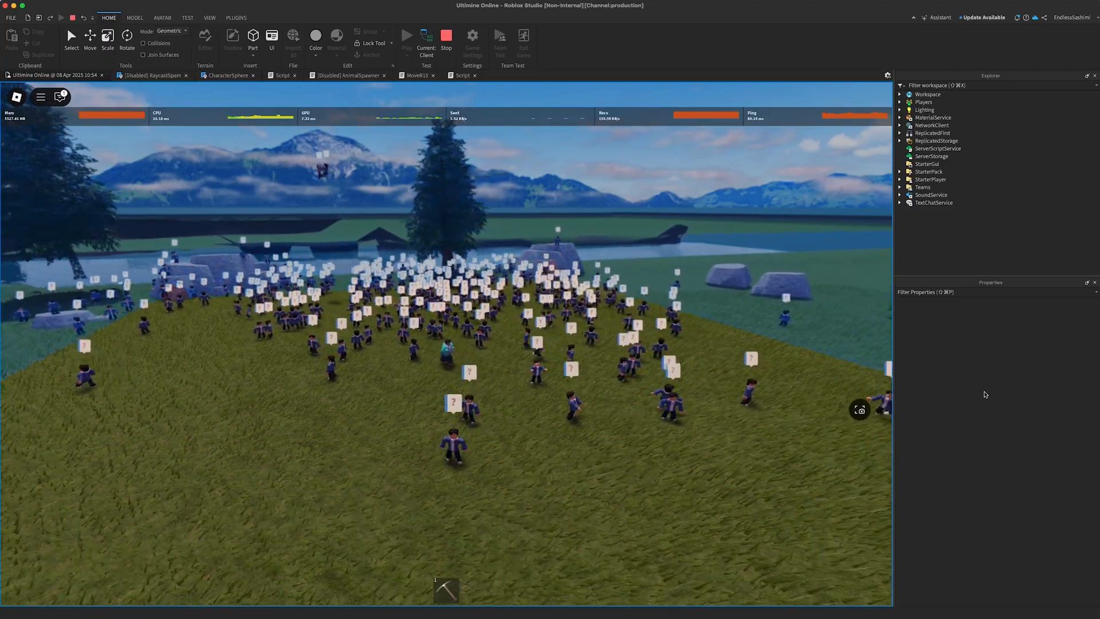
# - Stop the play test to return to editing the forest scene
pyautogui.click(406, 35)
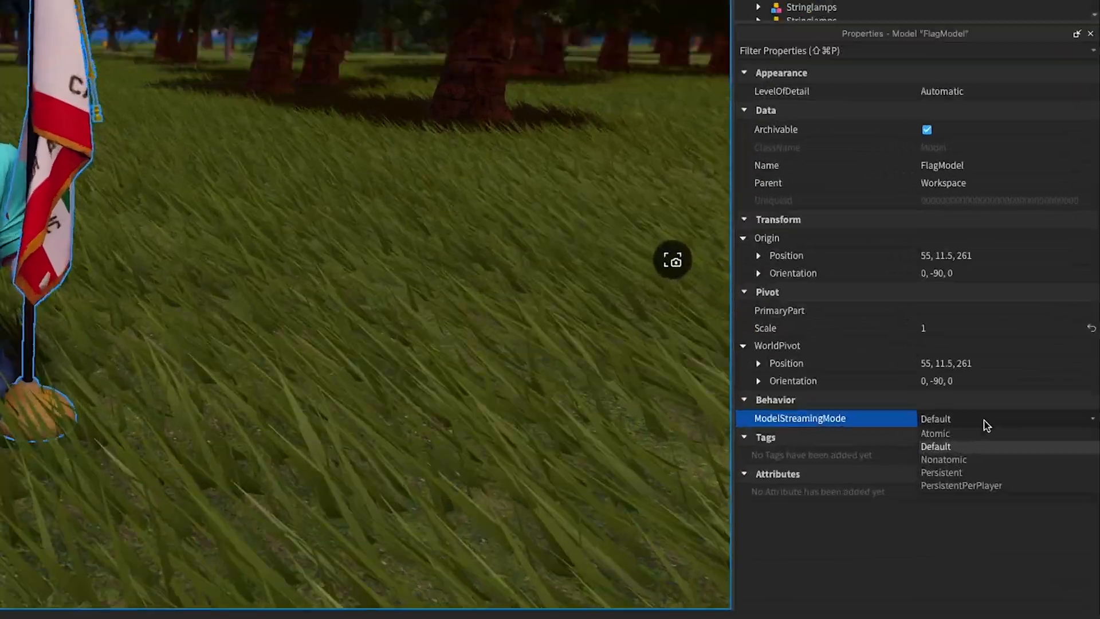
# - Set FlagModel's ModelStreamingMode to Persistent and show the mode list again
pyautogui.click(942, 473)
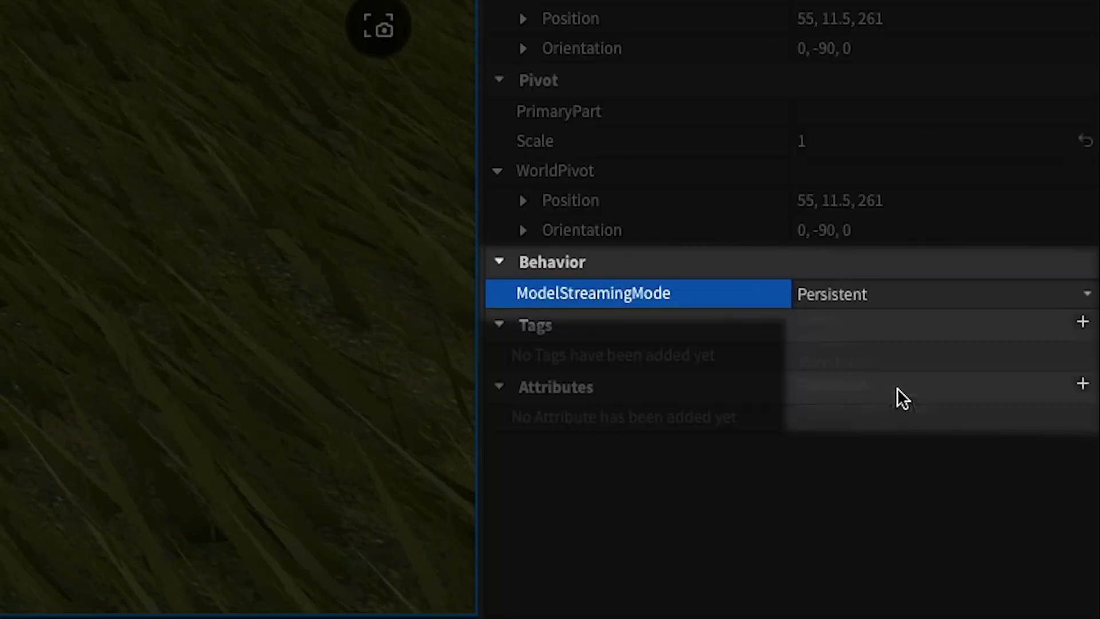
pyautogui.click(940, 294)
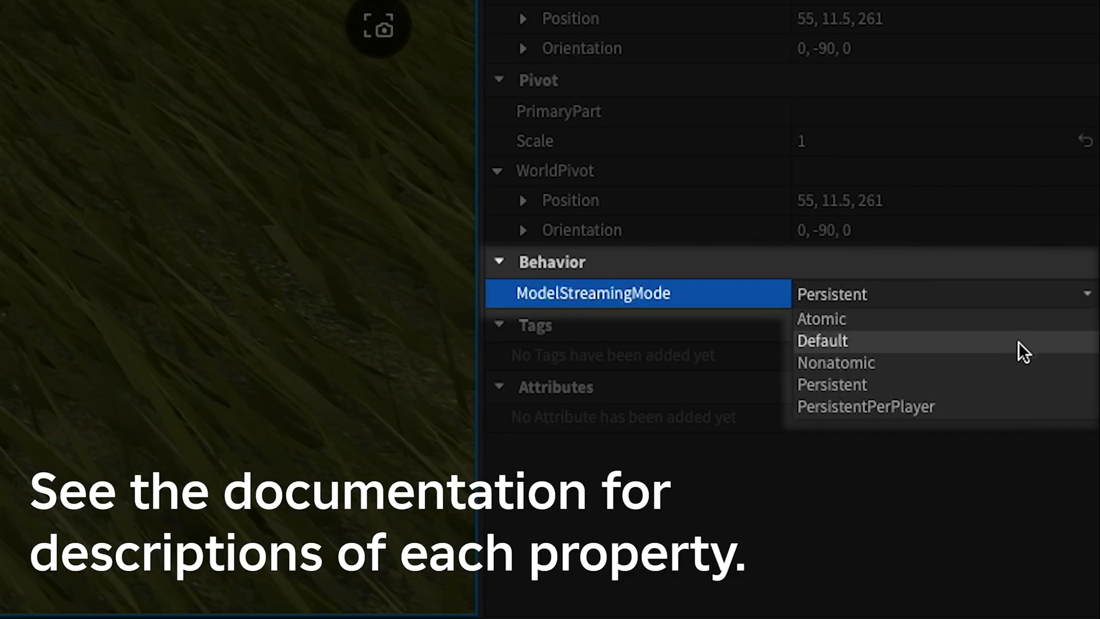
pyautogui.moveTo(1024, 394)
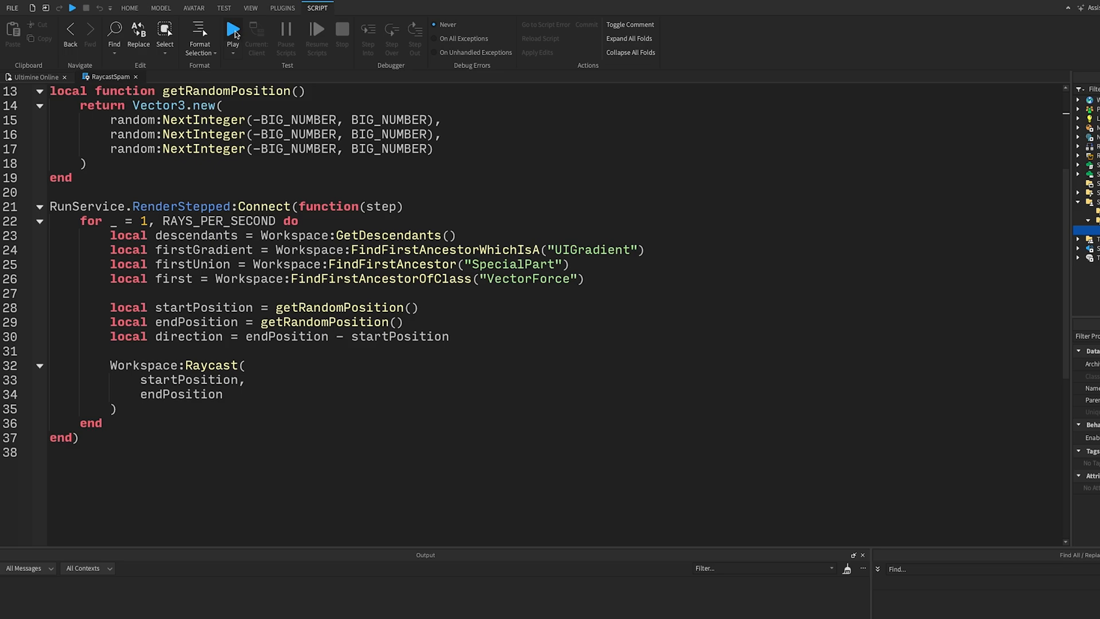
pyautogui.click(232, 33)
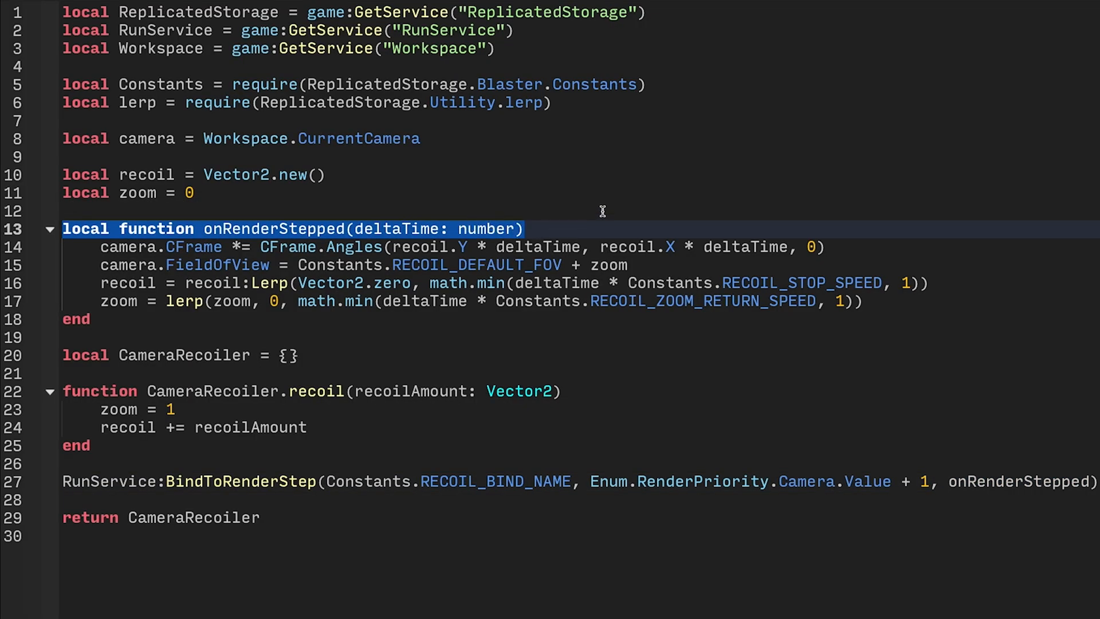
pyautogui.moveTo(102, 247)
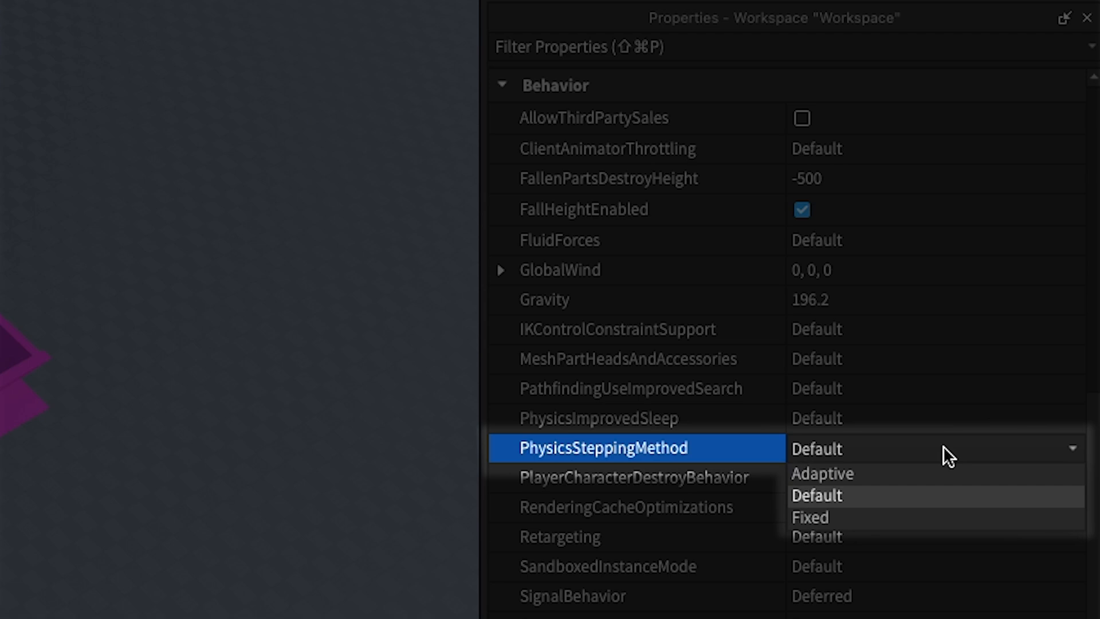
pyautogui.moveTo(940, 485)
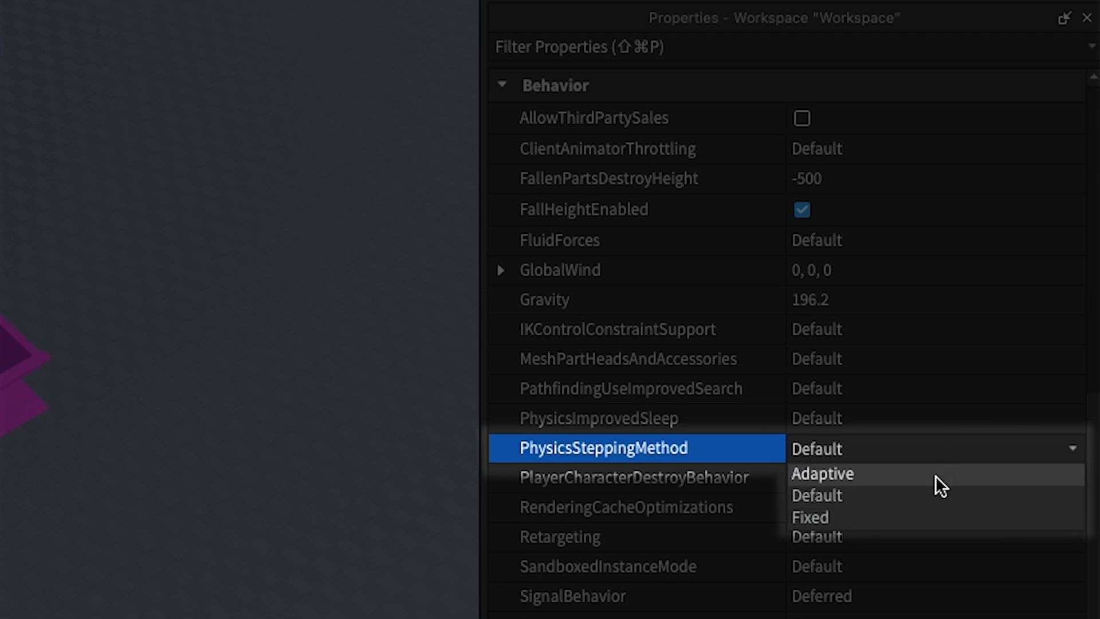
# - Choose Adaptive for the Workspace's PhysicsSteppingMethod
pyautogui.click(822, 473)
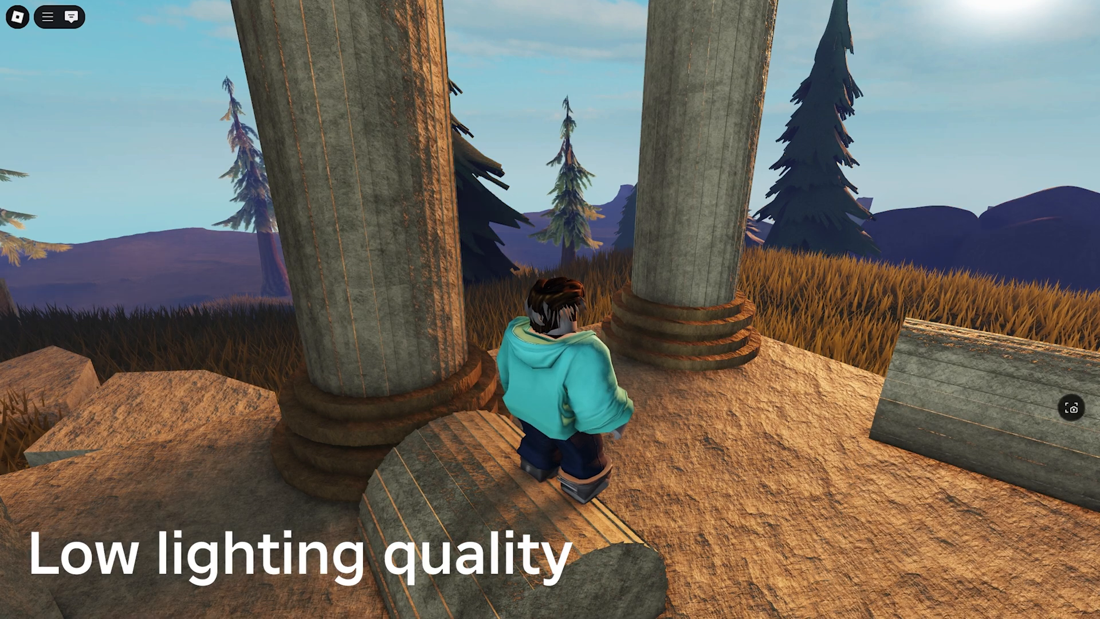
pyautogui.click(700, 207)
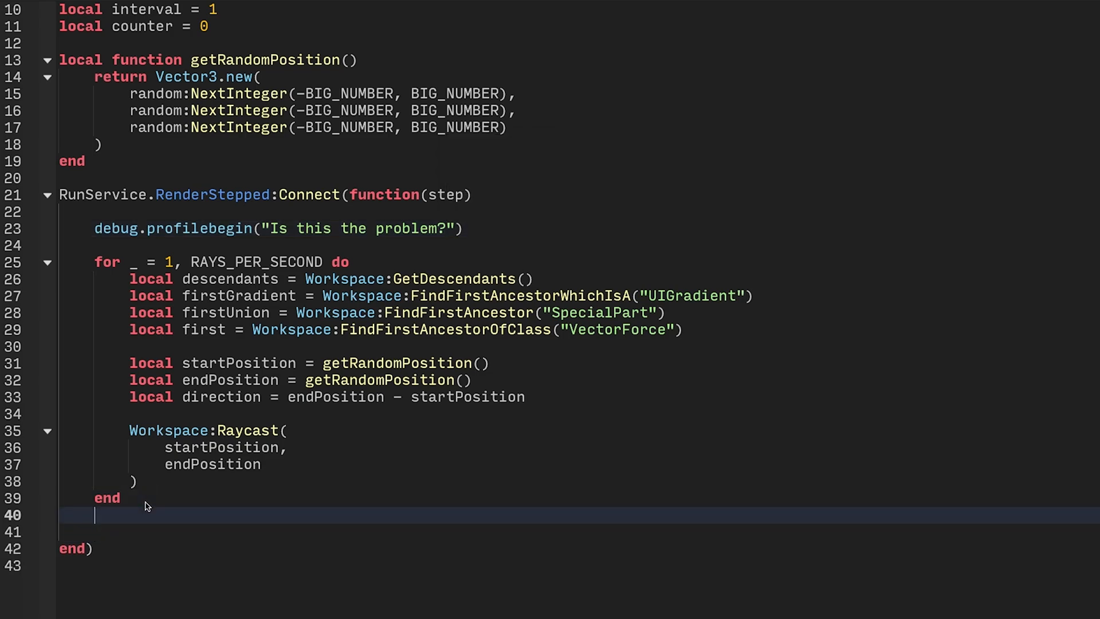
# - Add debug.profileend() after the raycast loop's end
pyautogui.write('debug.profileend()')
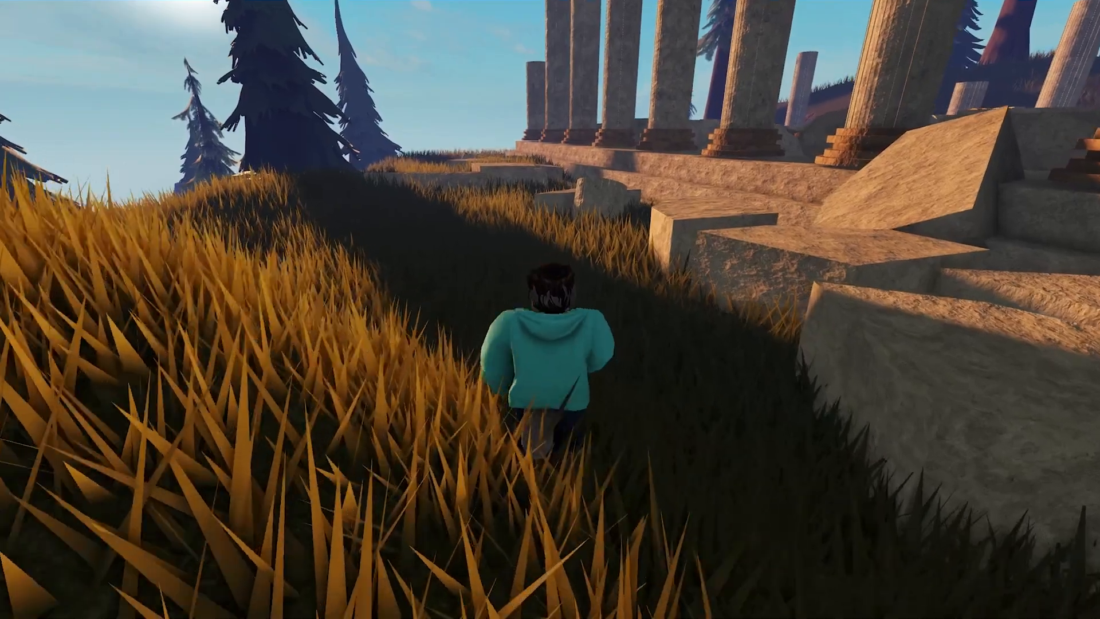
pyautogui.press('w')
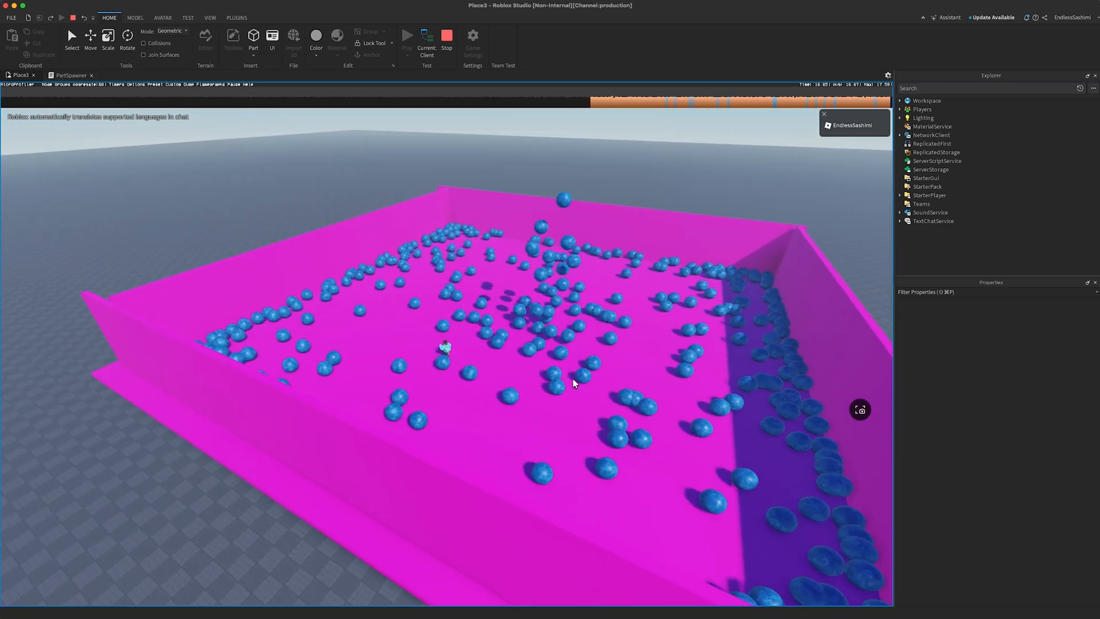
pyautogui.click(407, 35)
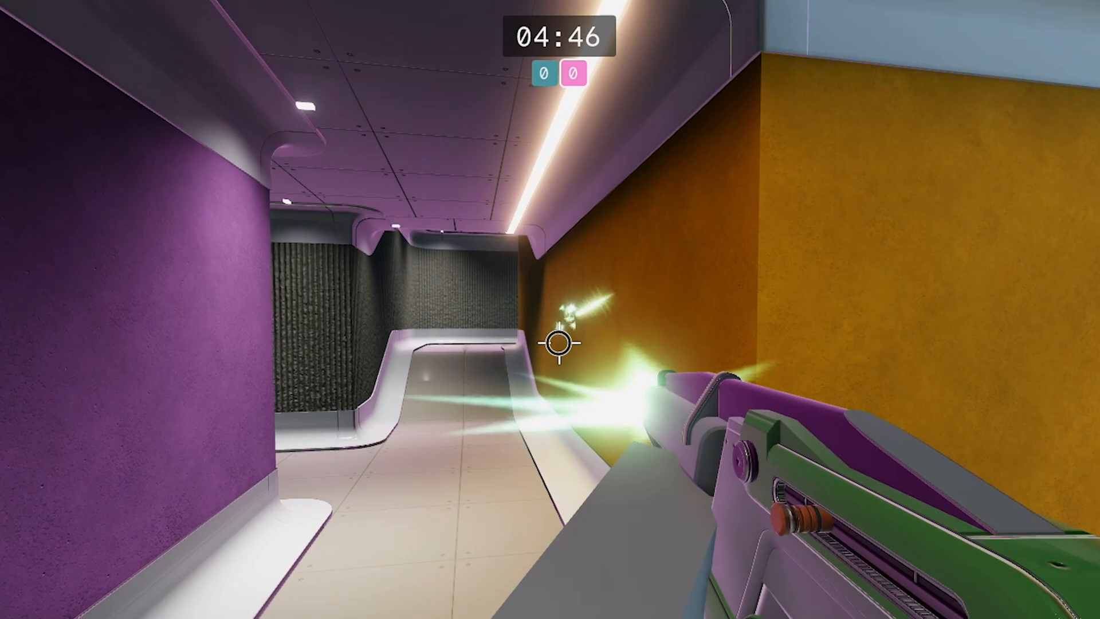